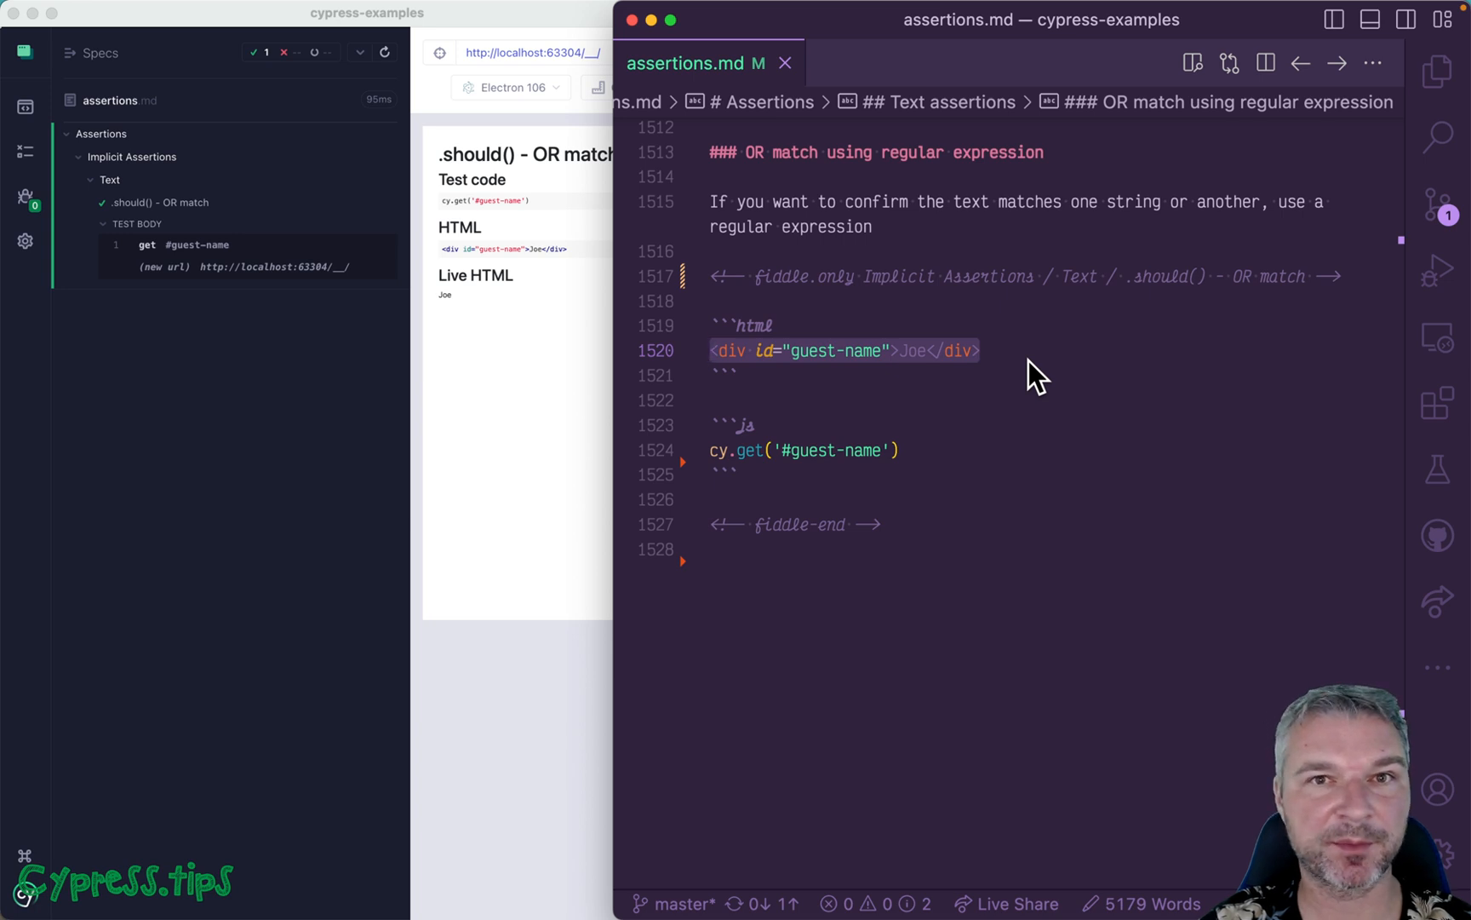
Chain .invoke('text') on a new line after cy.get('#guest-name').
click(896, 450)
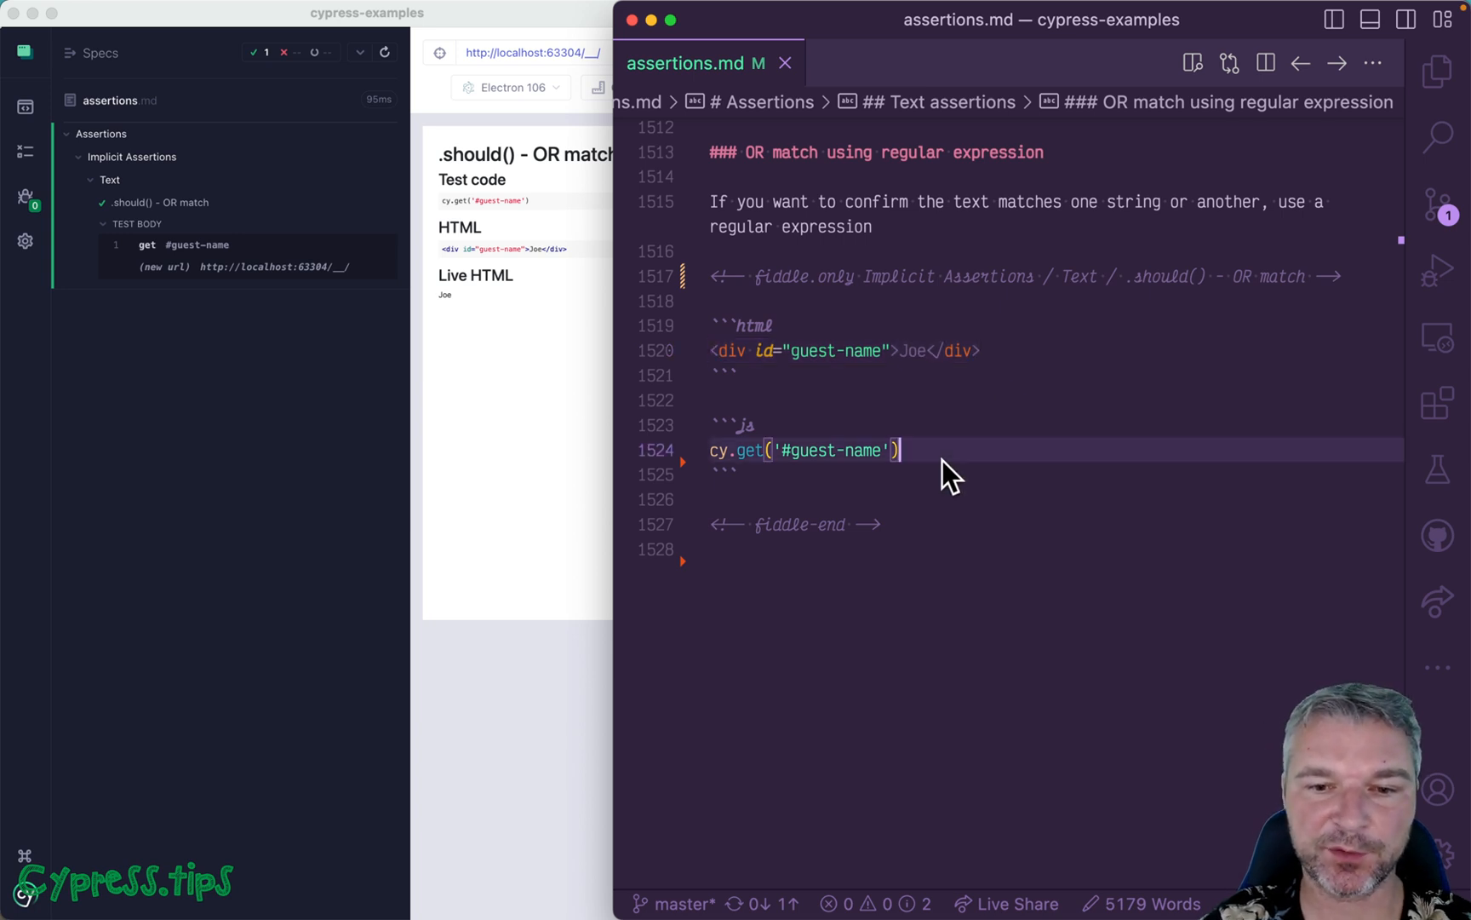
key(enter)
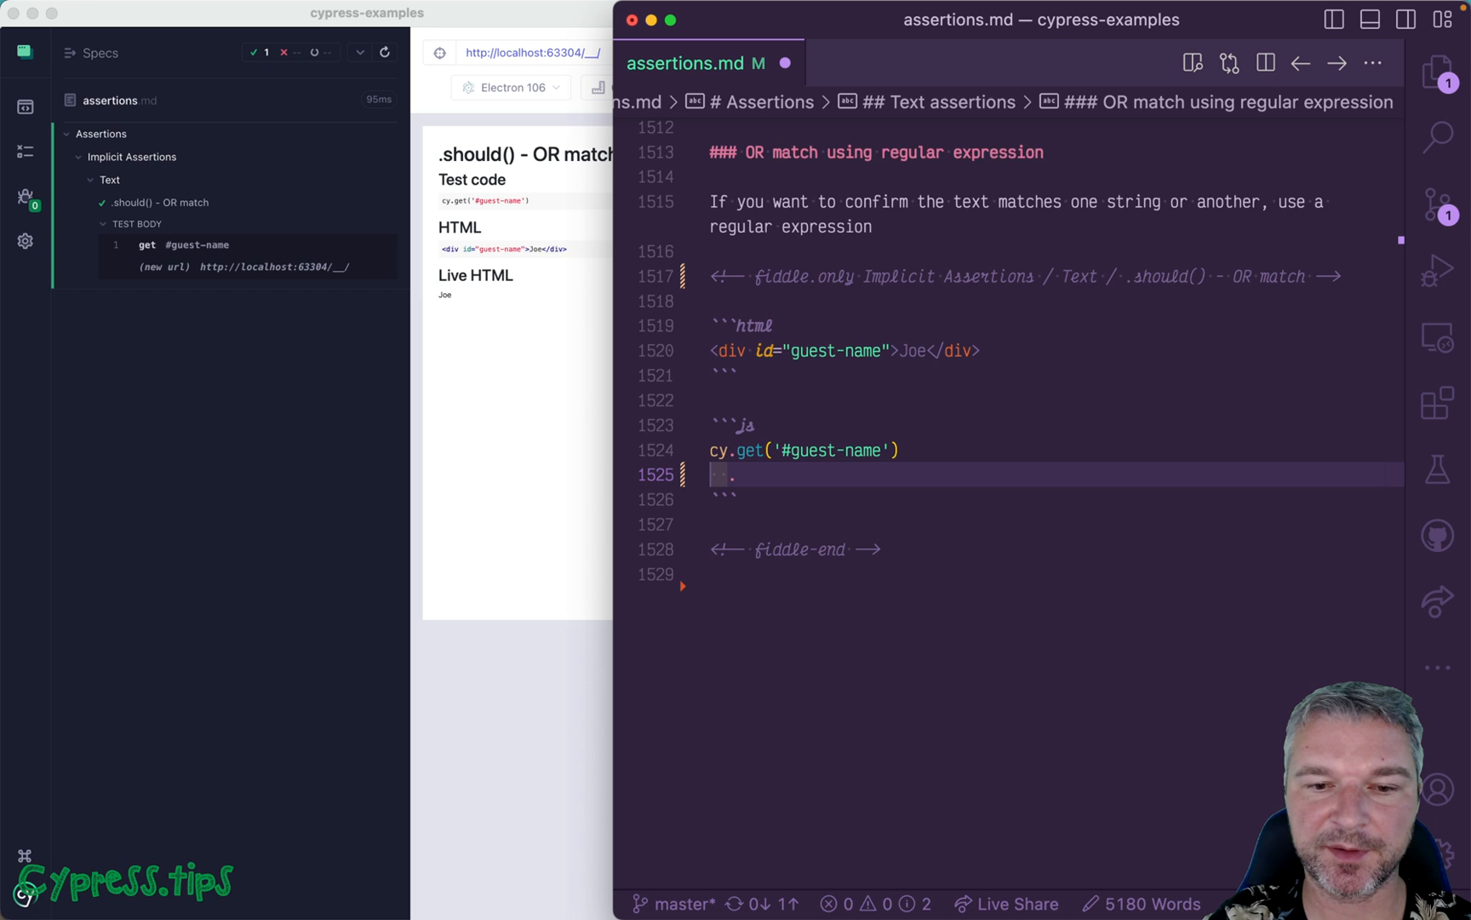
text(.invoke())
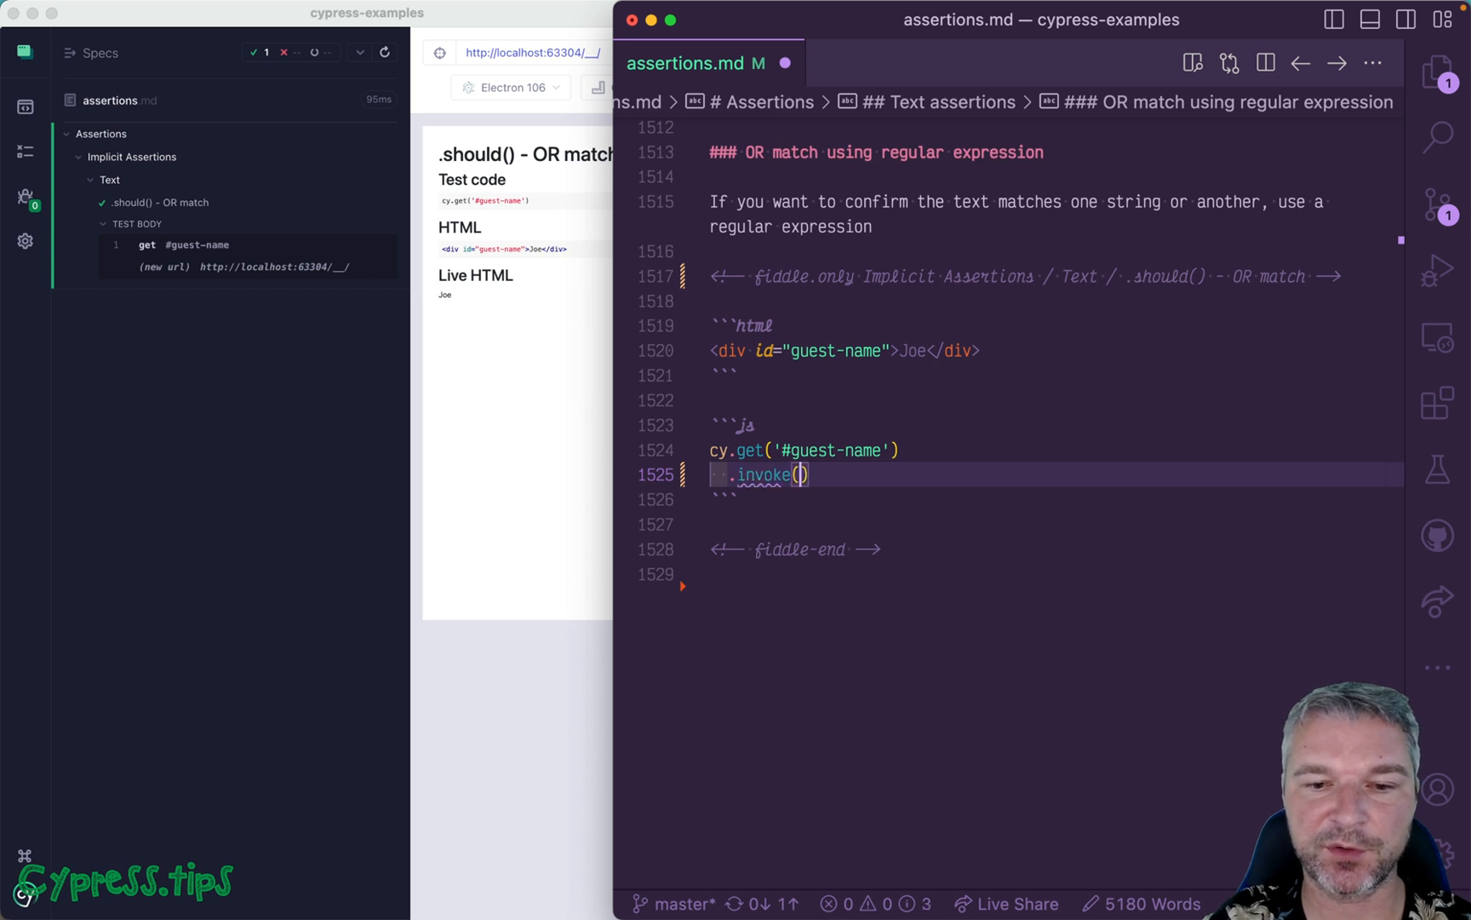
text('text')
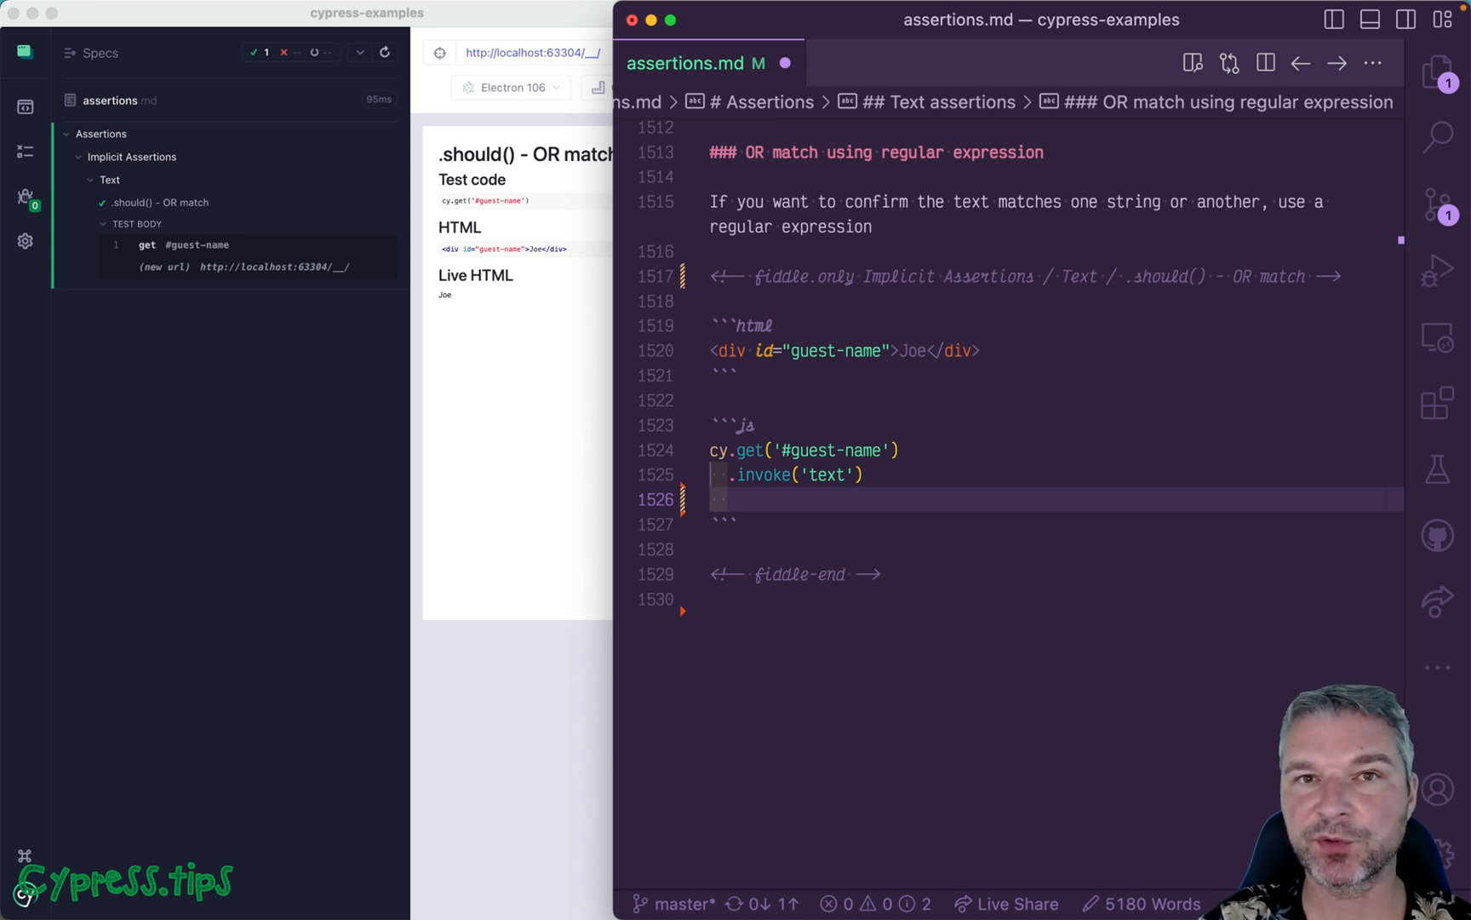
Add .should('match', /^(Joe|Mary|Anna)$/) to assert the exact guest name.
text(/)
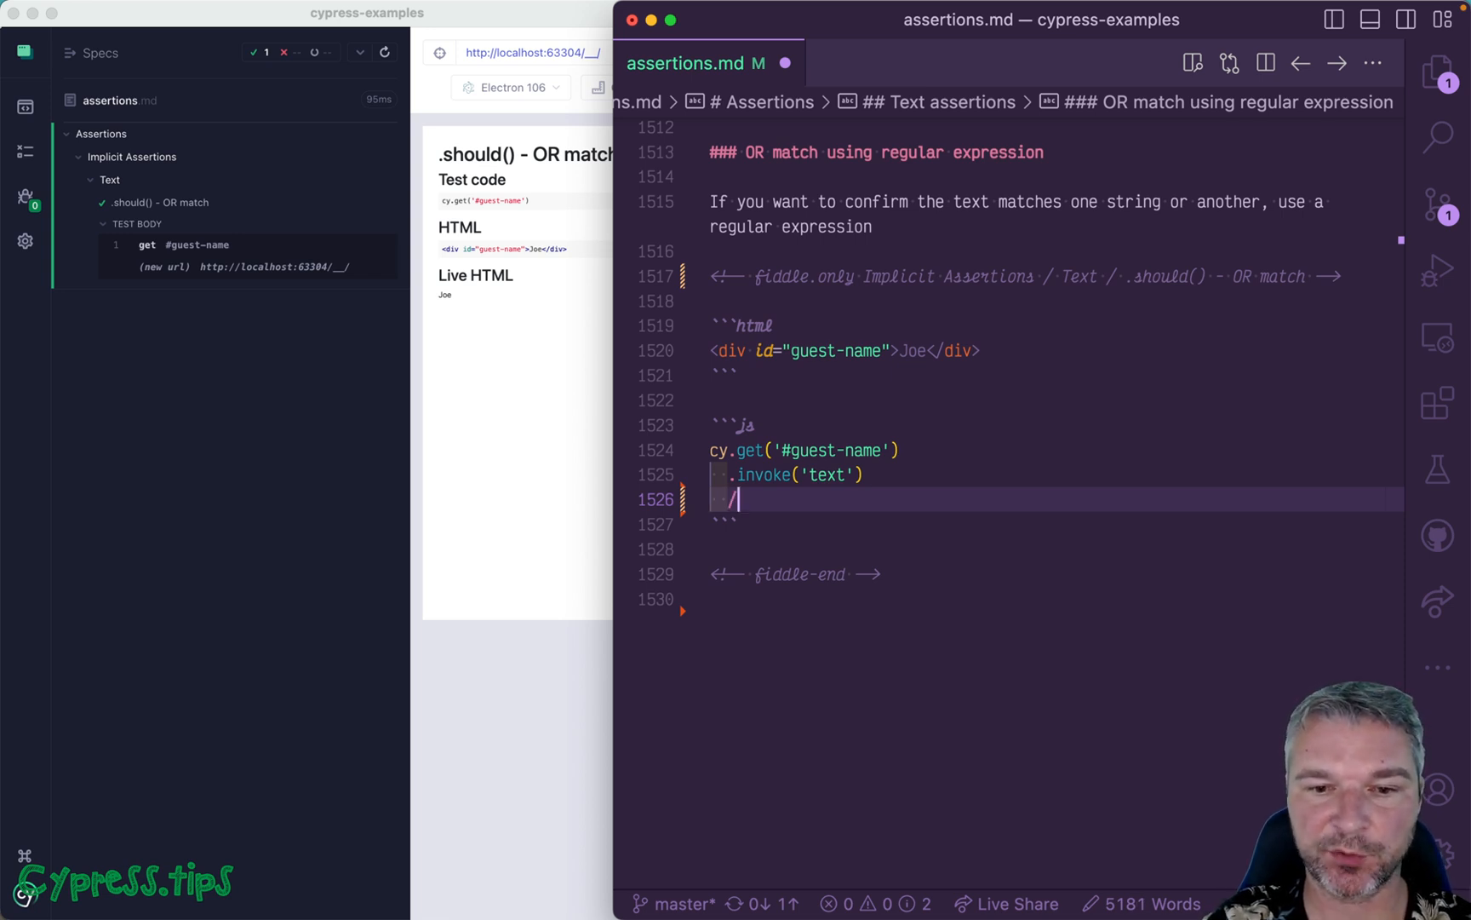
text(.should('match',)
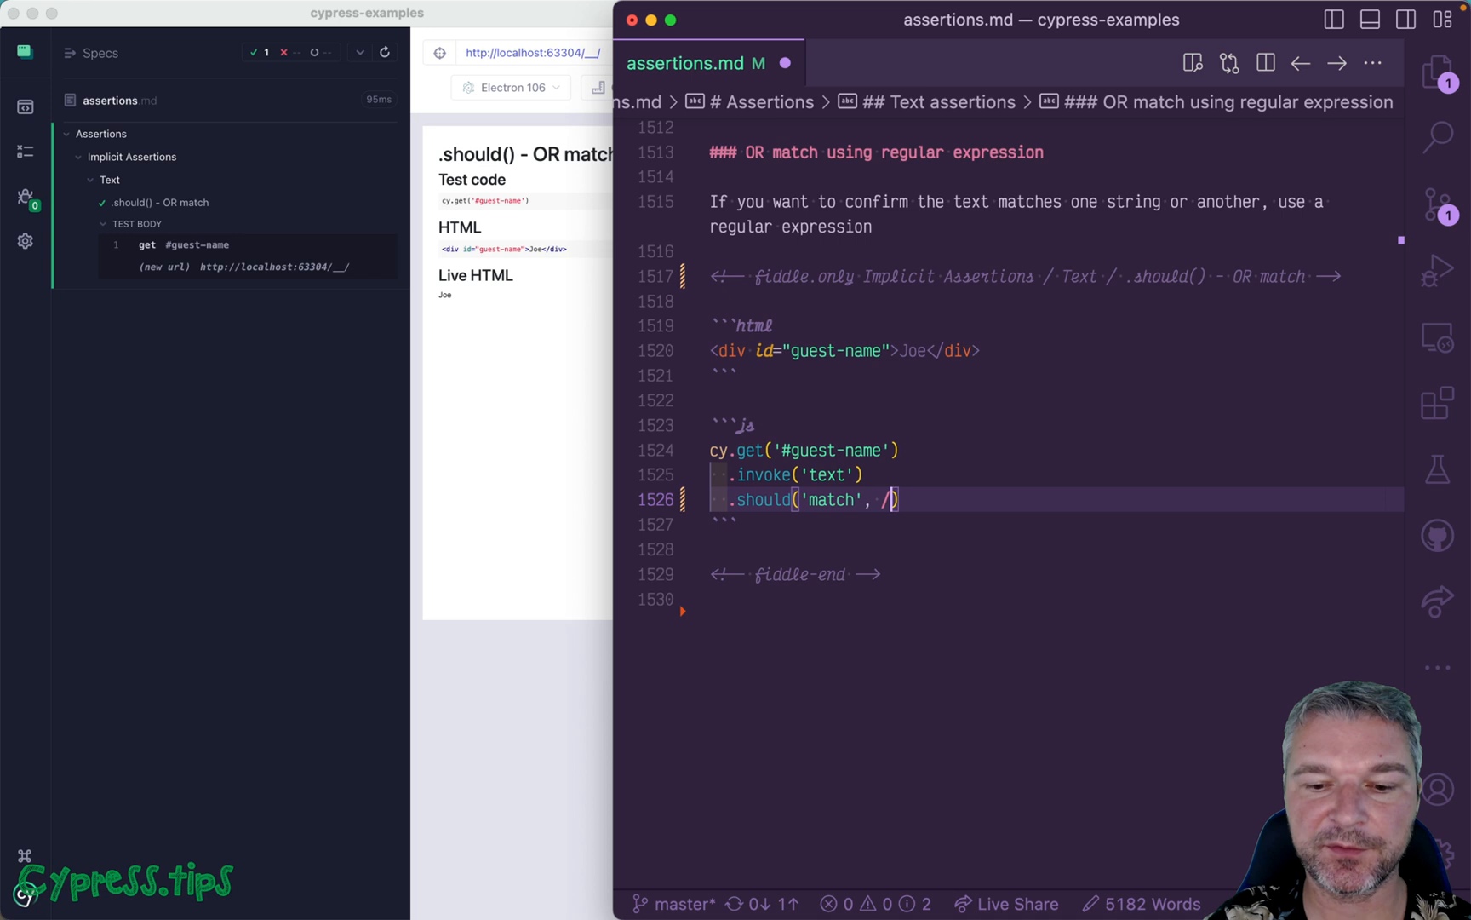
text(())
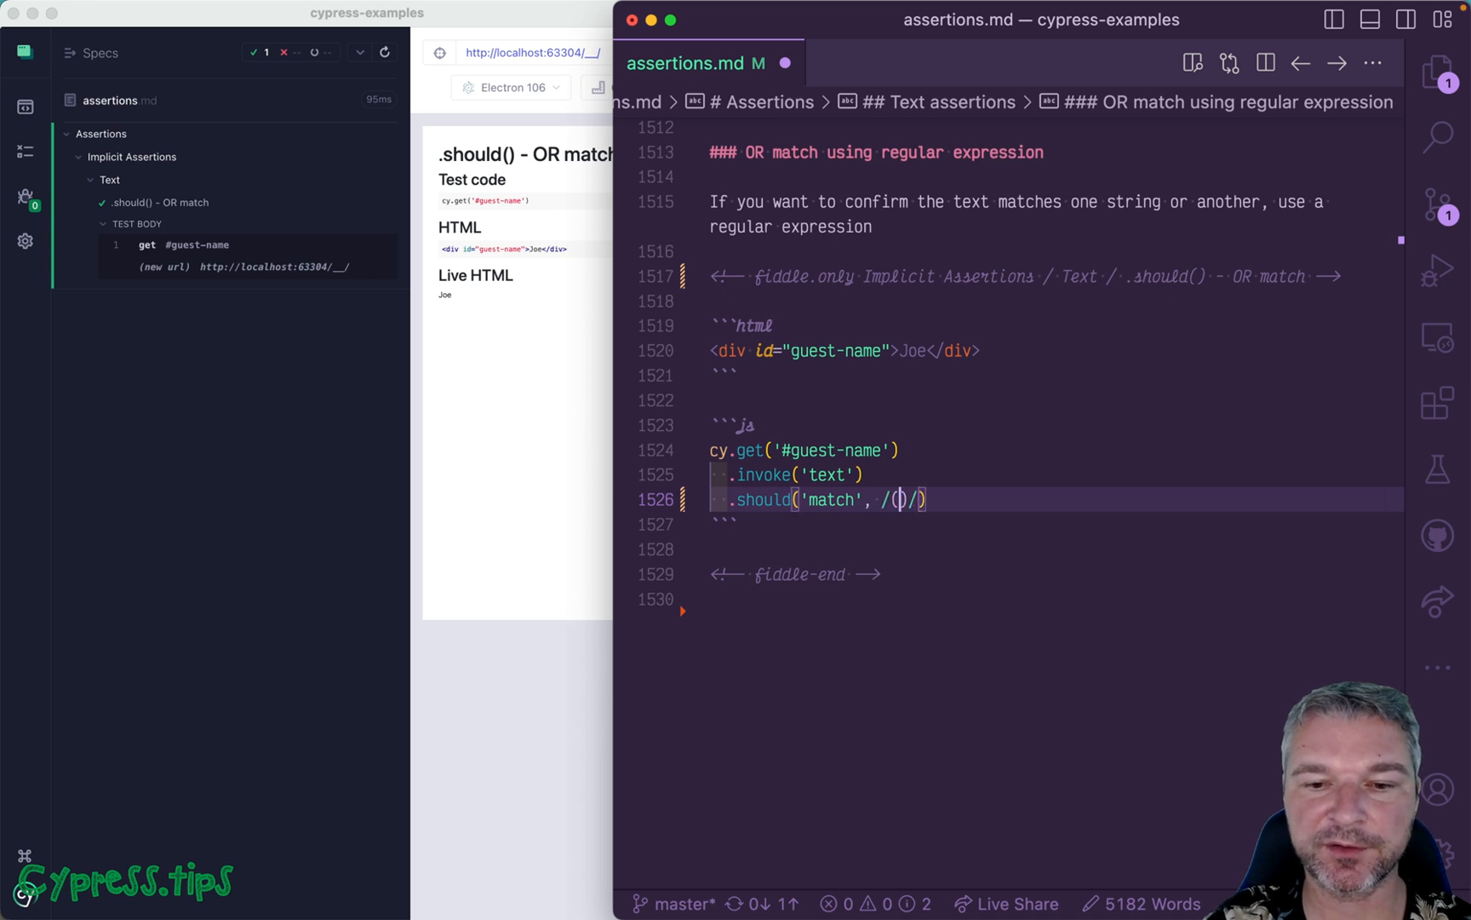
text(Joe)
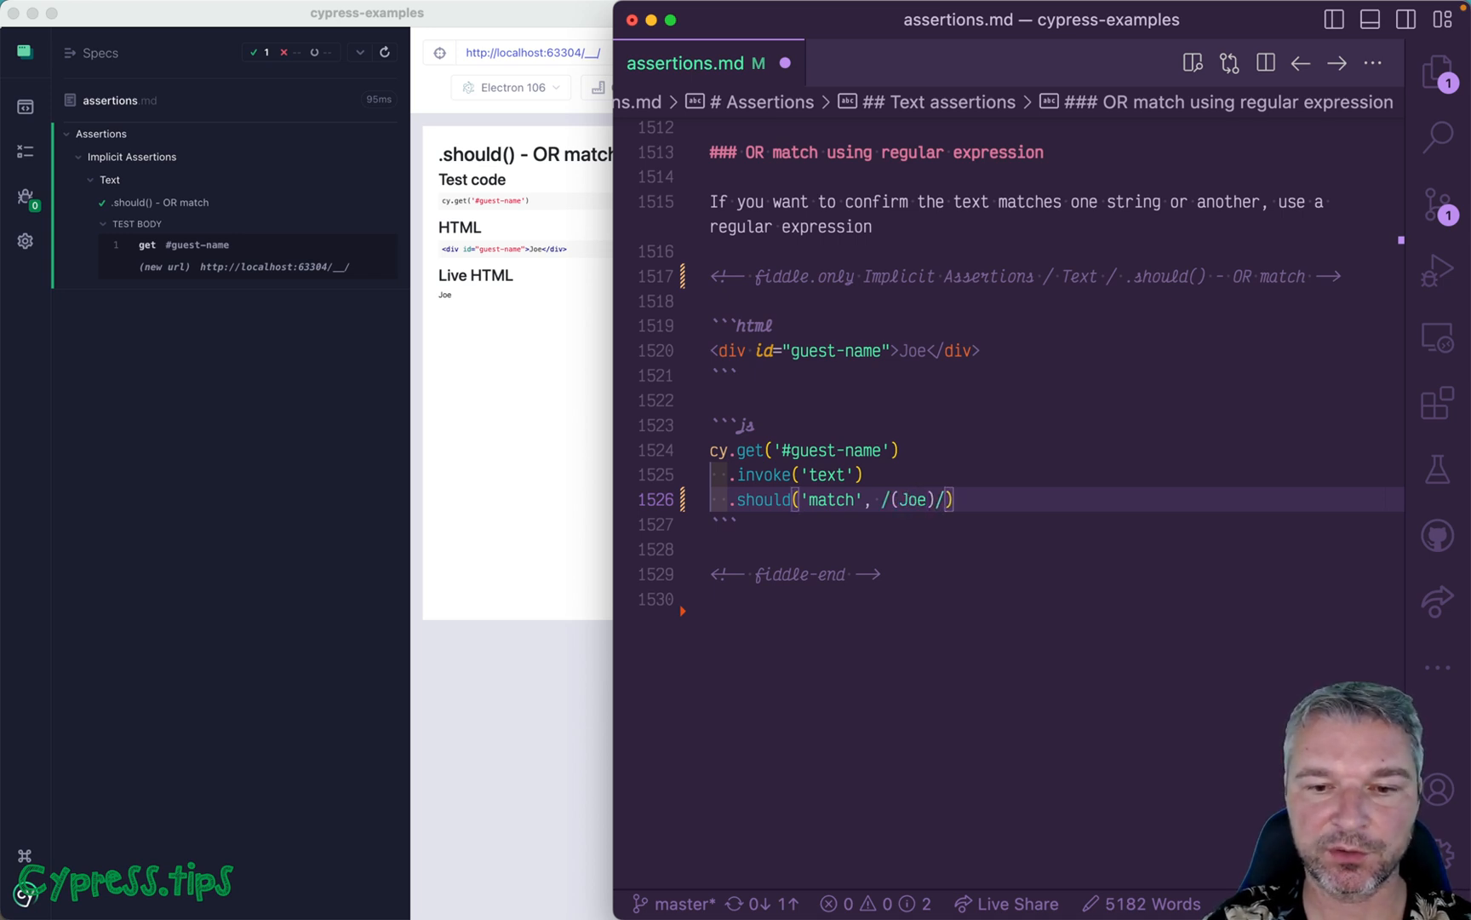
text(|Mary)
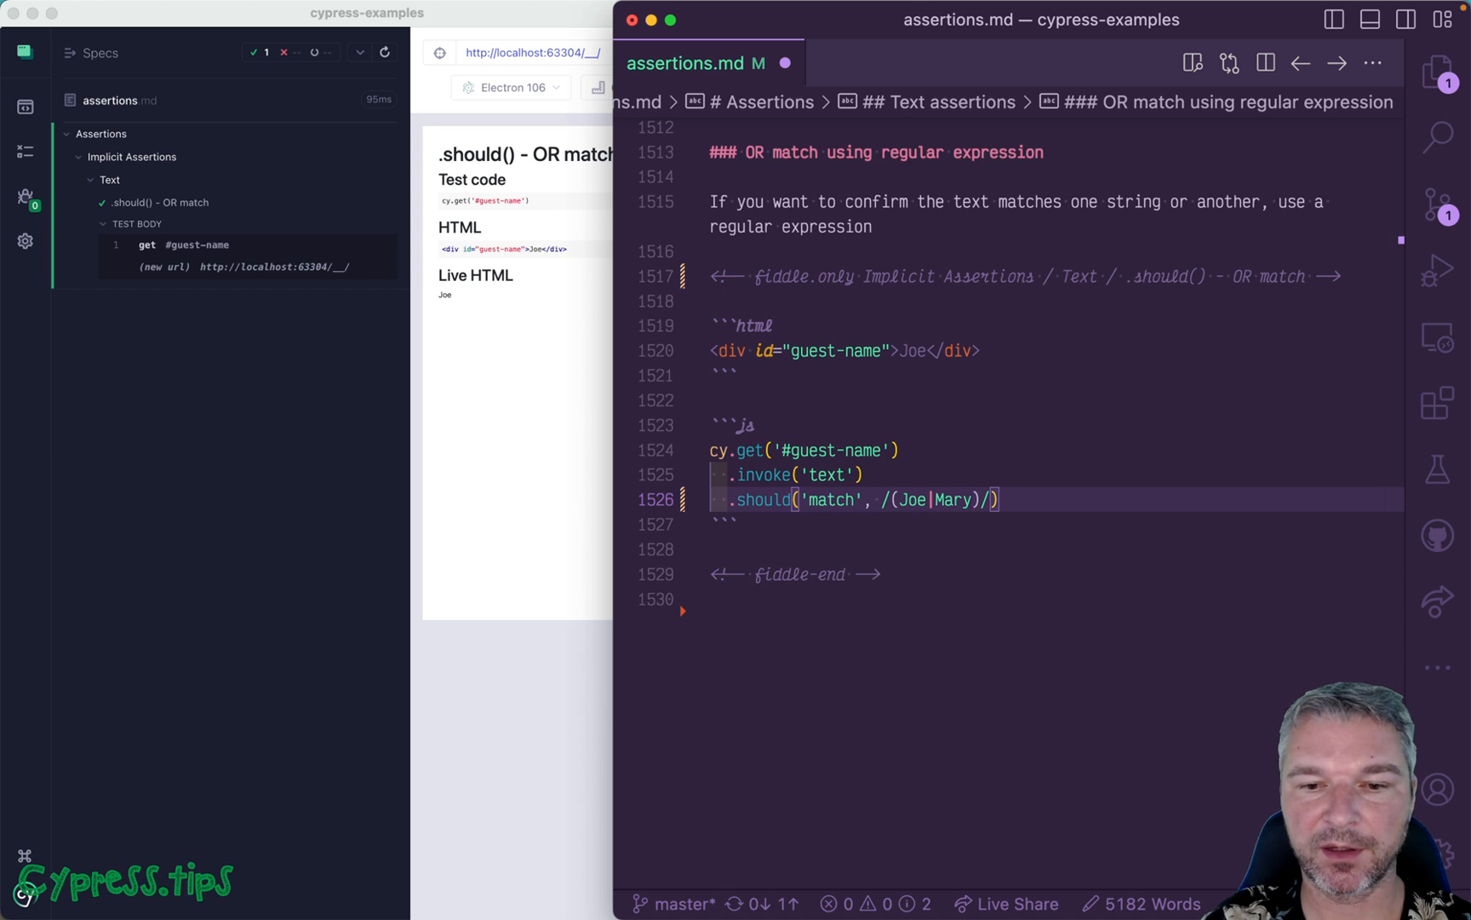
text(|Anna)
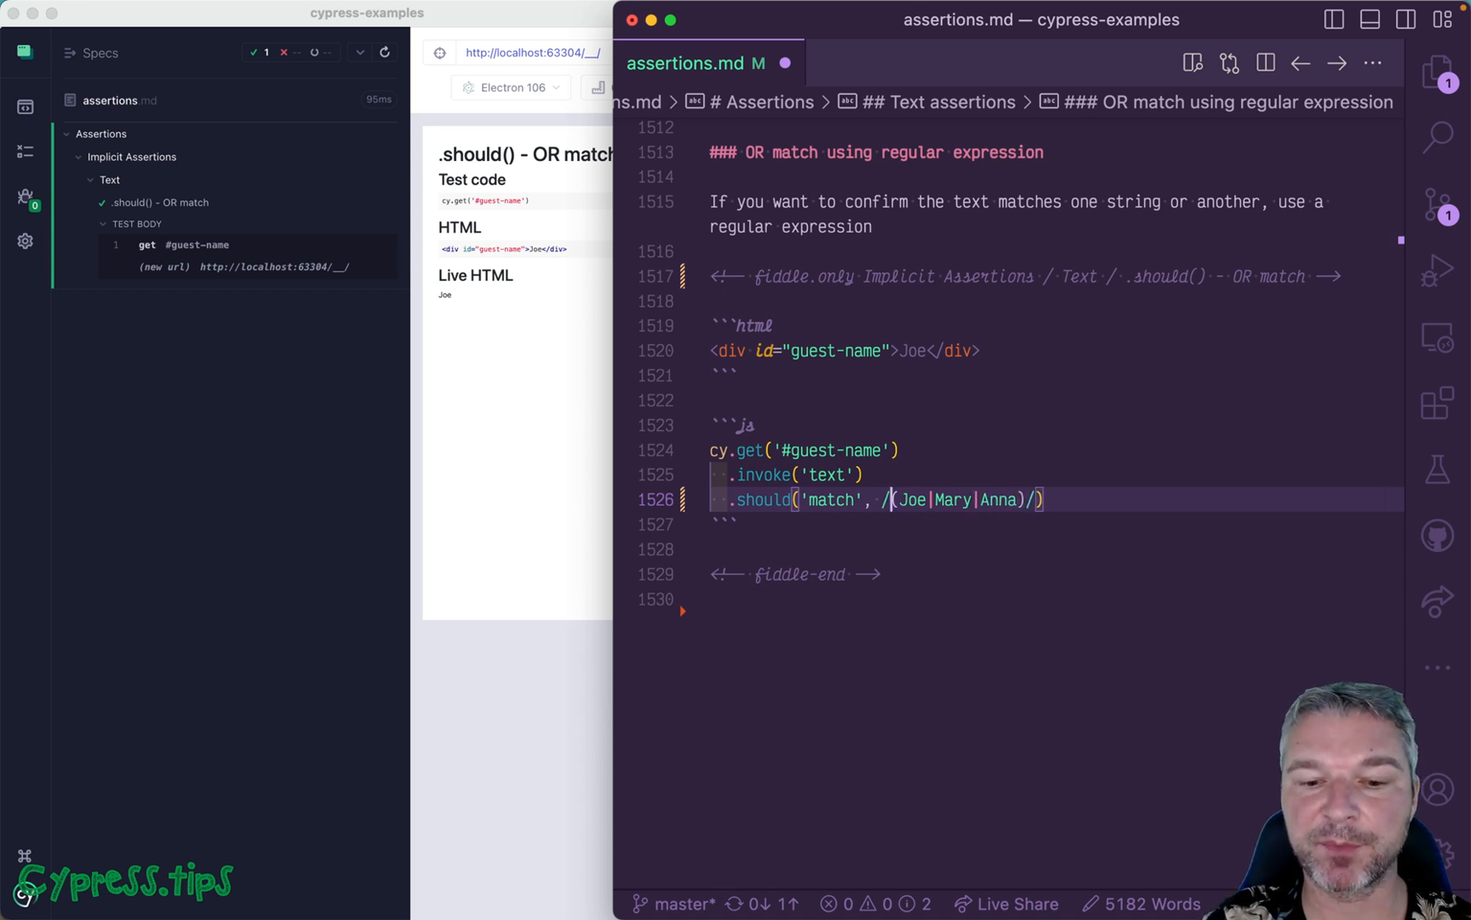
text(^)
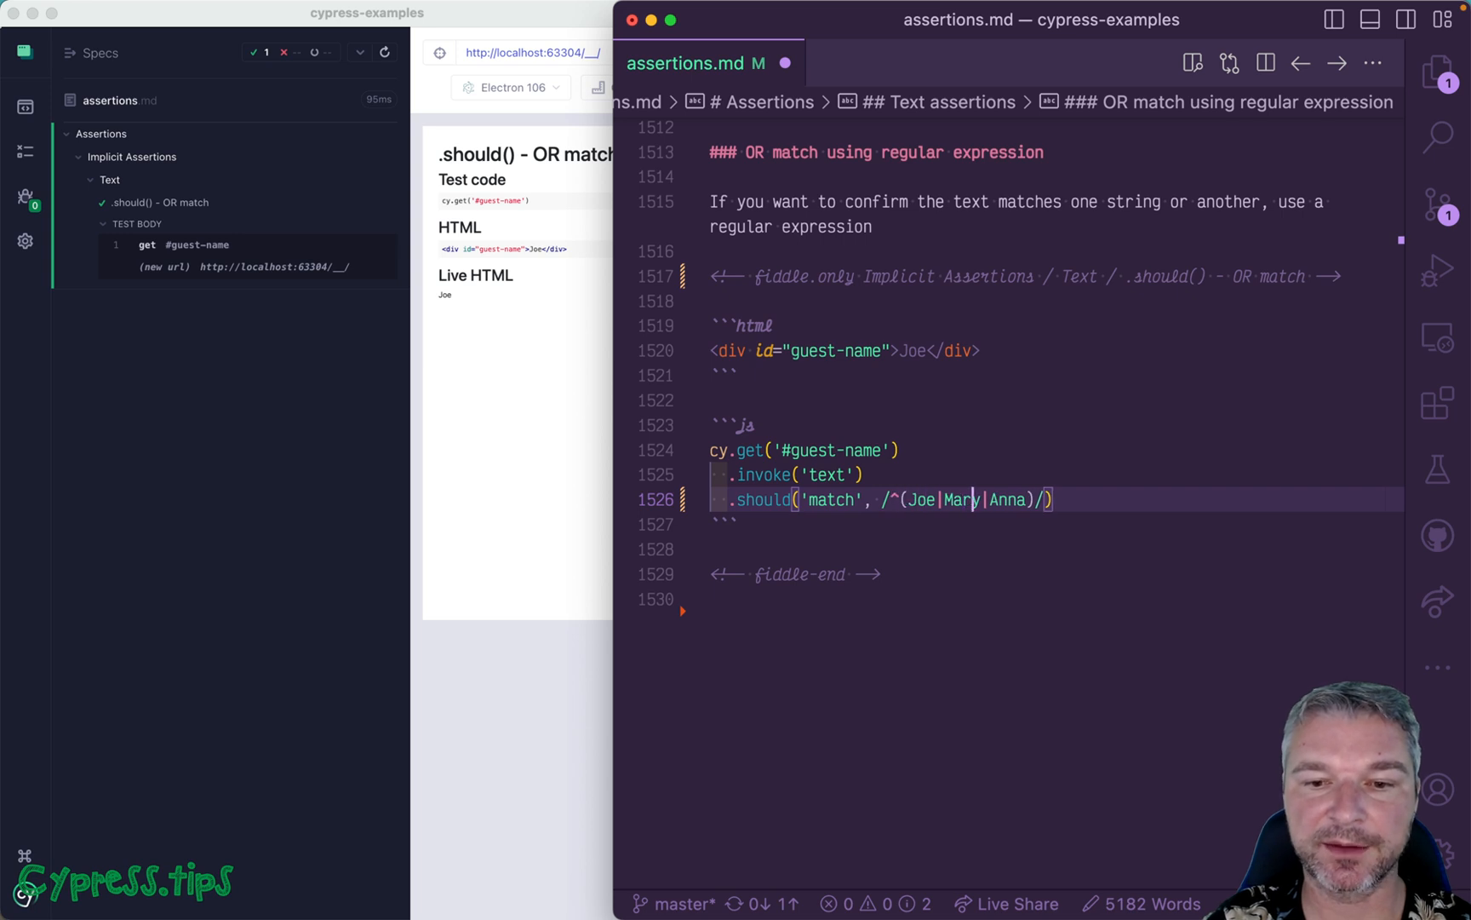
text($)
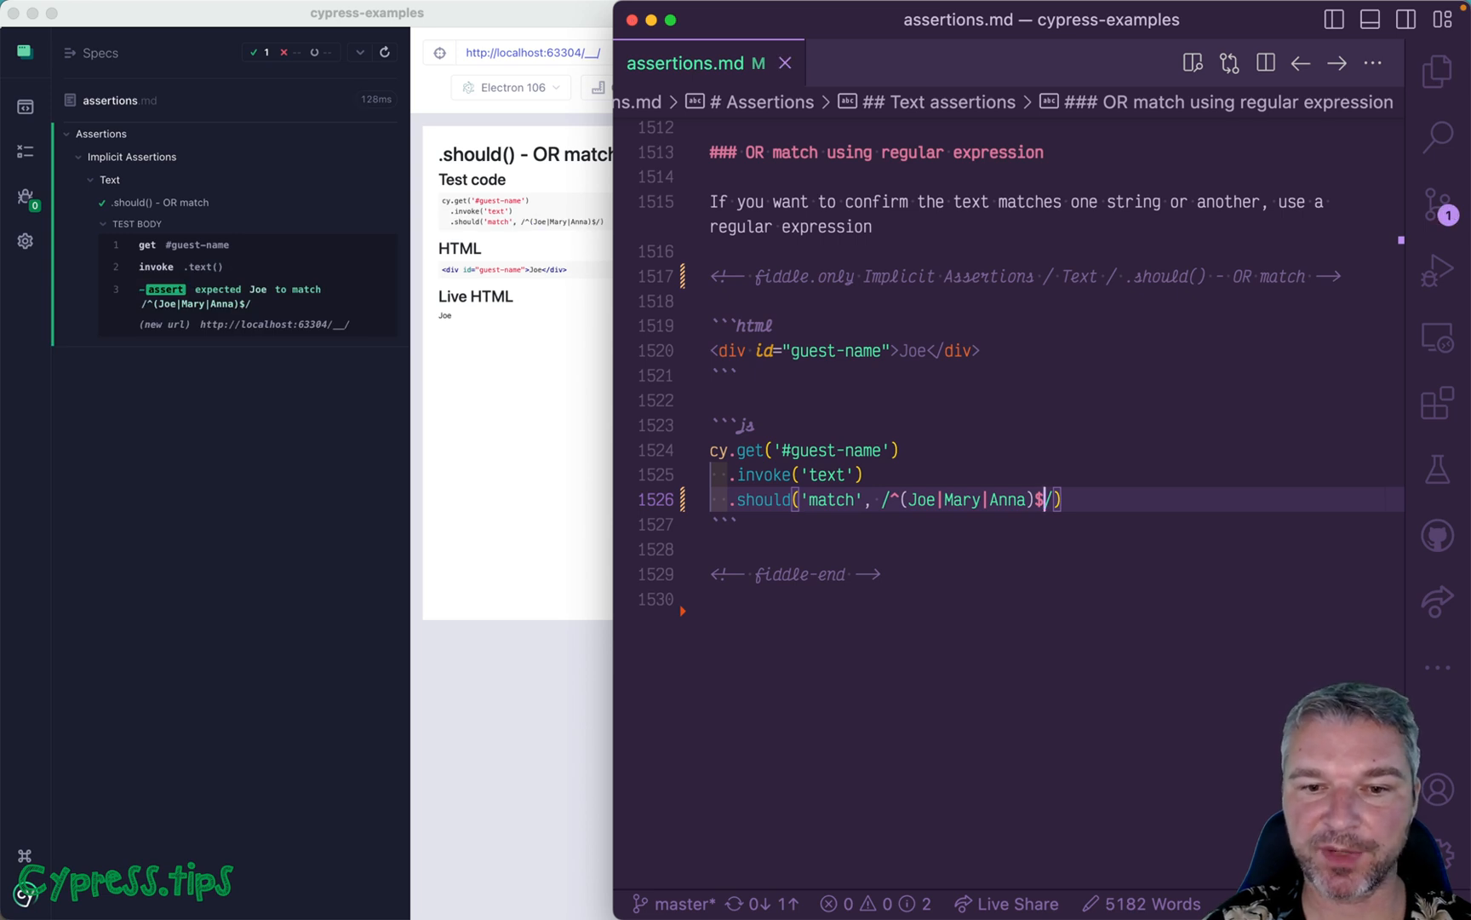
mouse_move(751, 460)
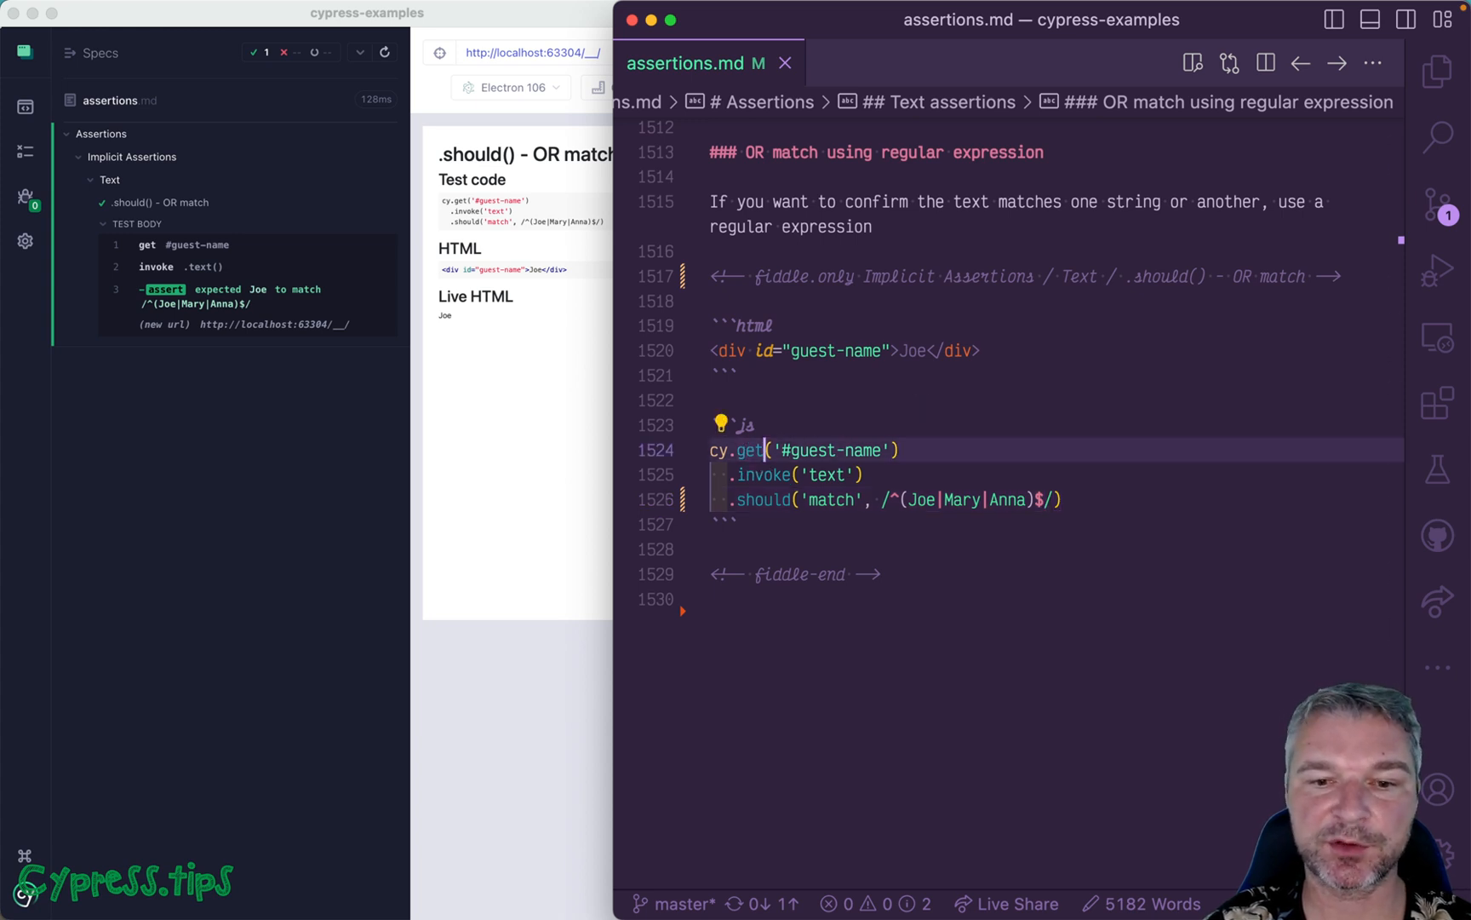
Write cy.contains('#guest-name', /^(Joe|Mary|Anna)$/) as the single-command check.
text(contains)
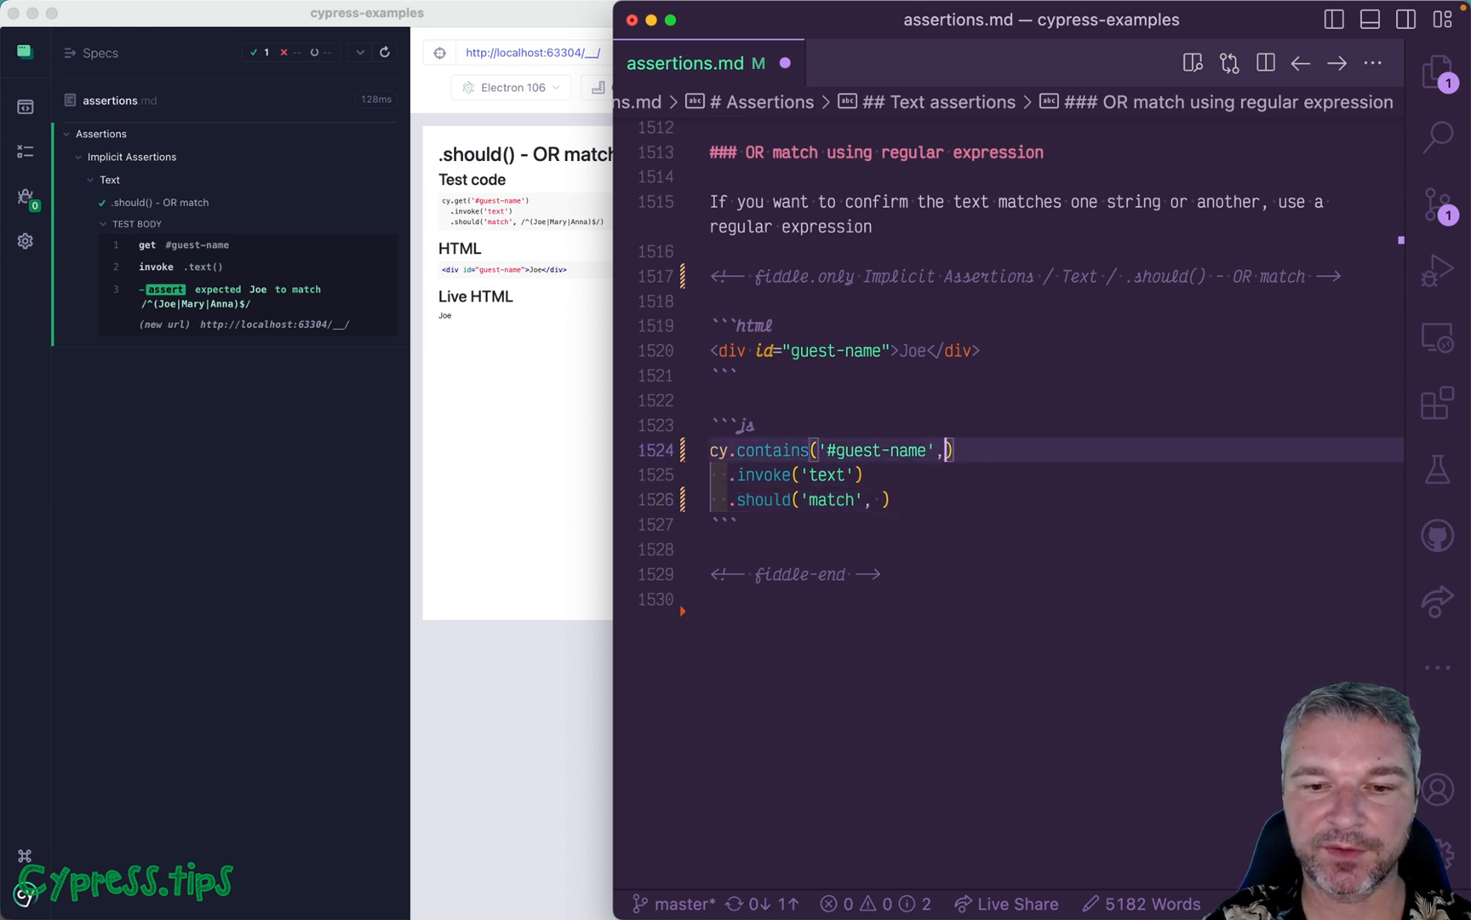
text(/^(Joe|Mary|Anna)$/))
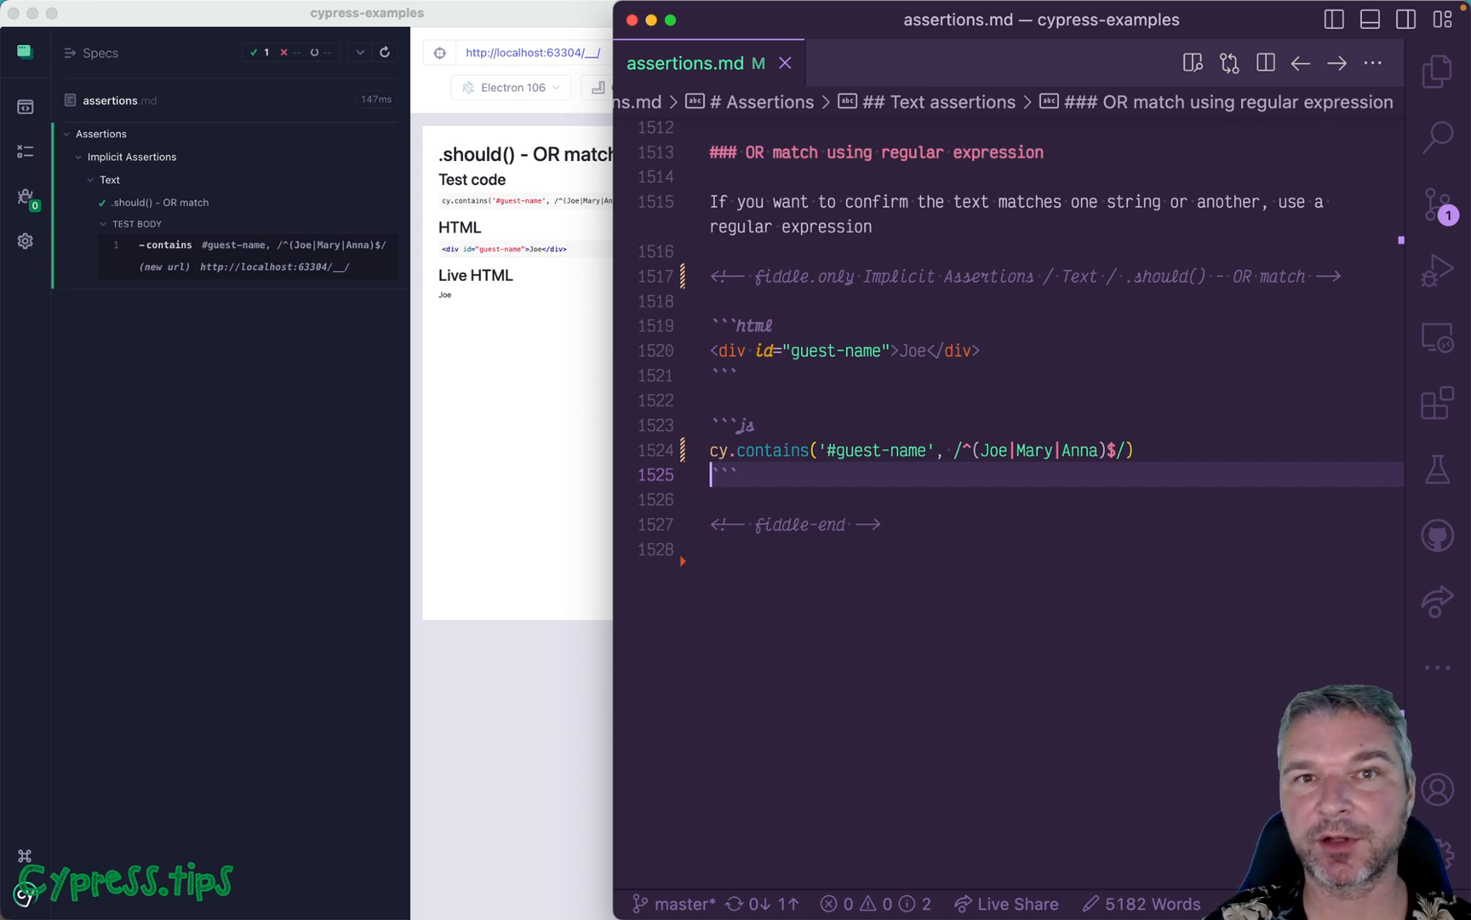
mouse_move(856, 481)
text(.invoke('text)
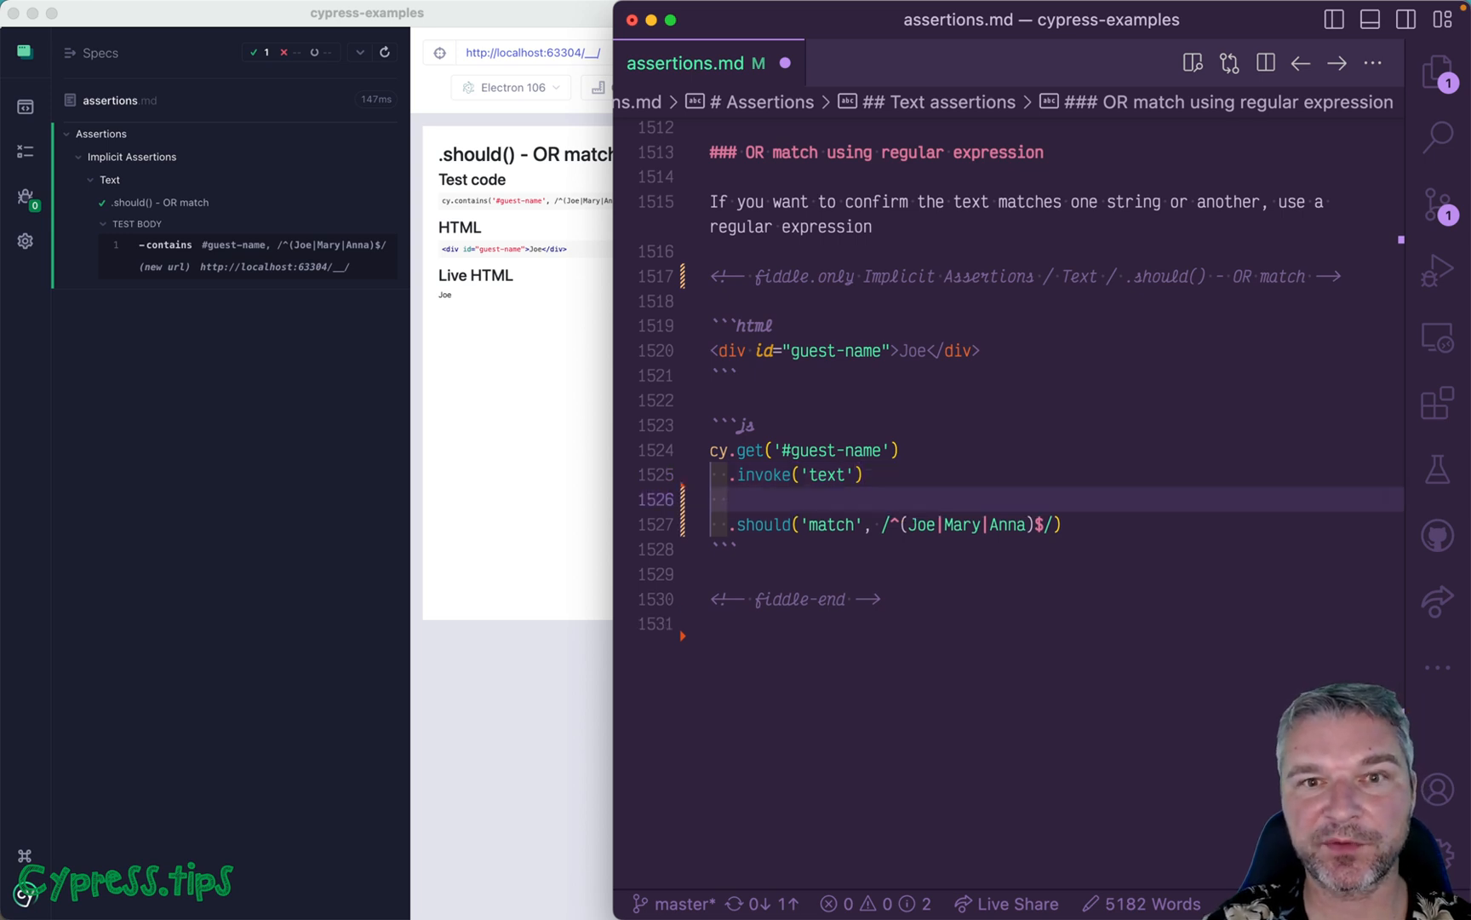
Type a .should('be.oneOf', ['Joe', ...]) assertion, listing 'Joe' so far.
text(.shoul)
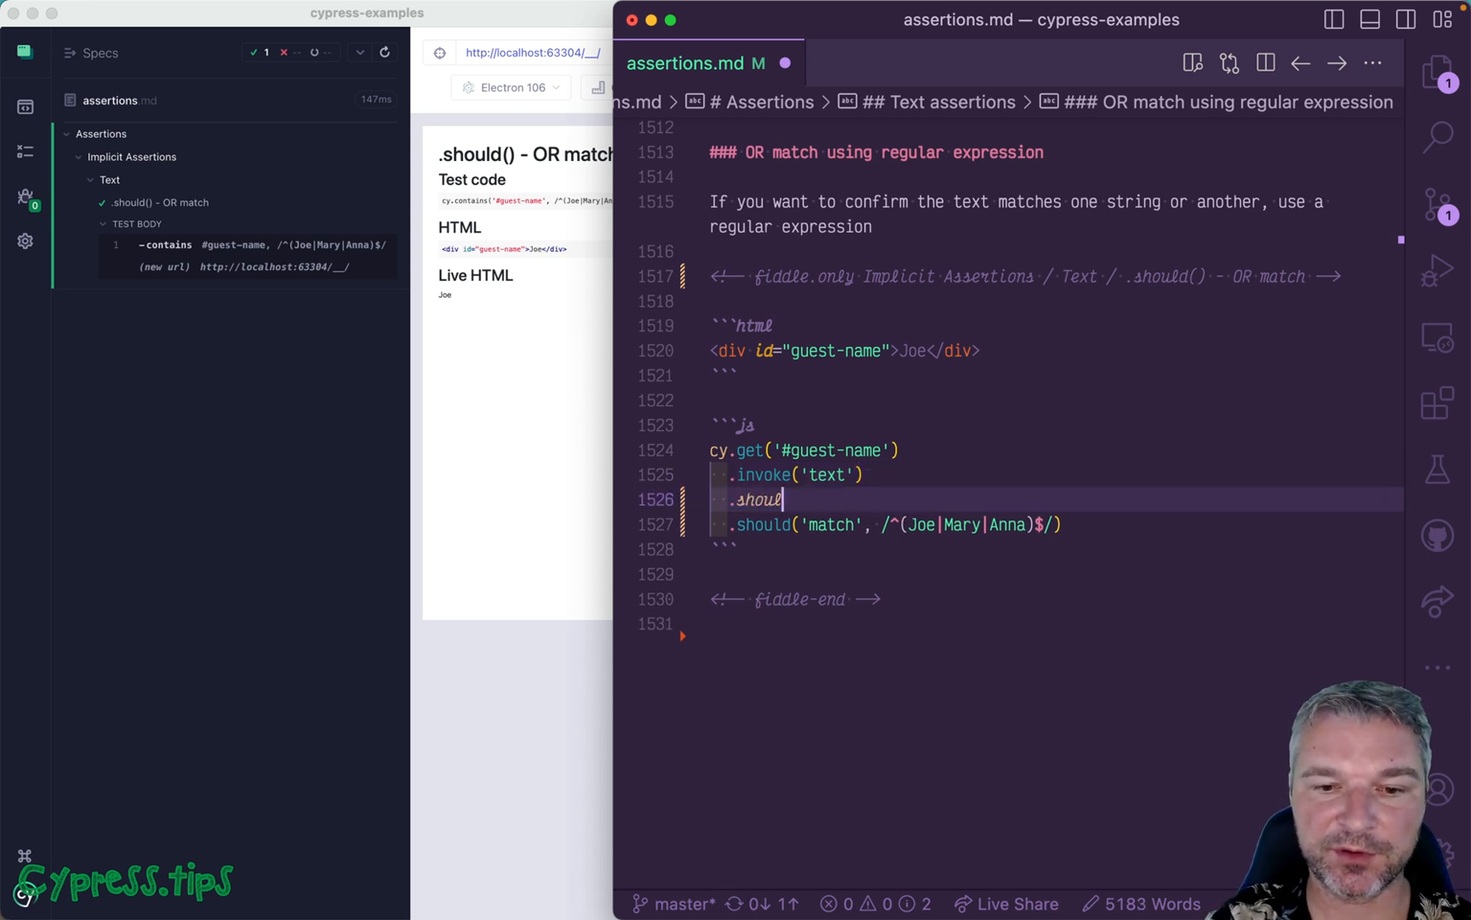
text(d('be.on'))
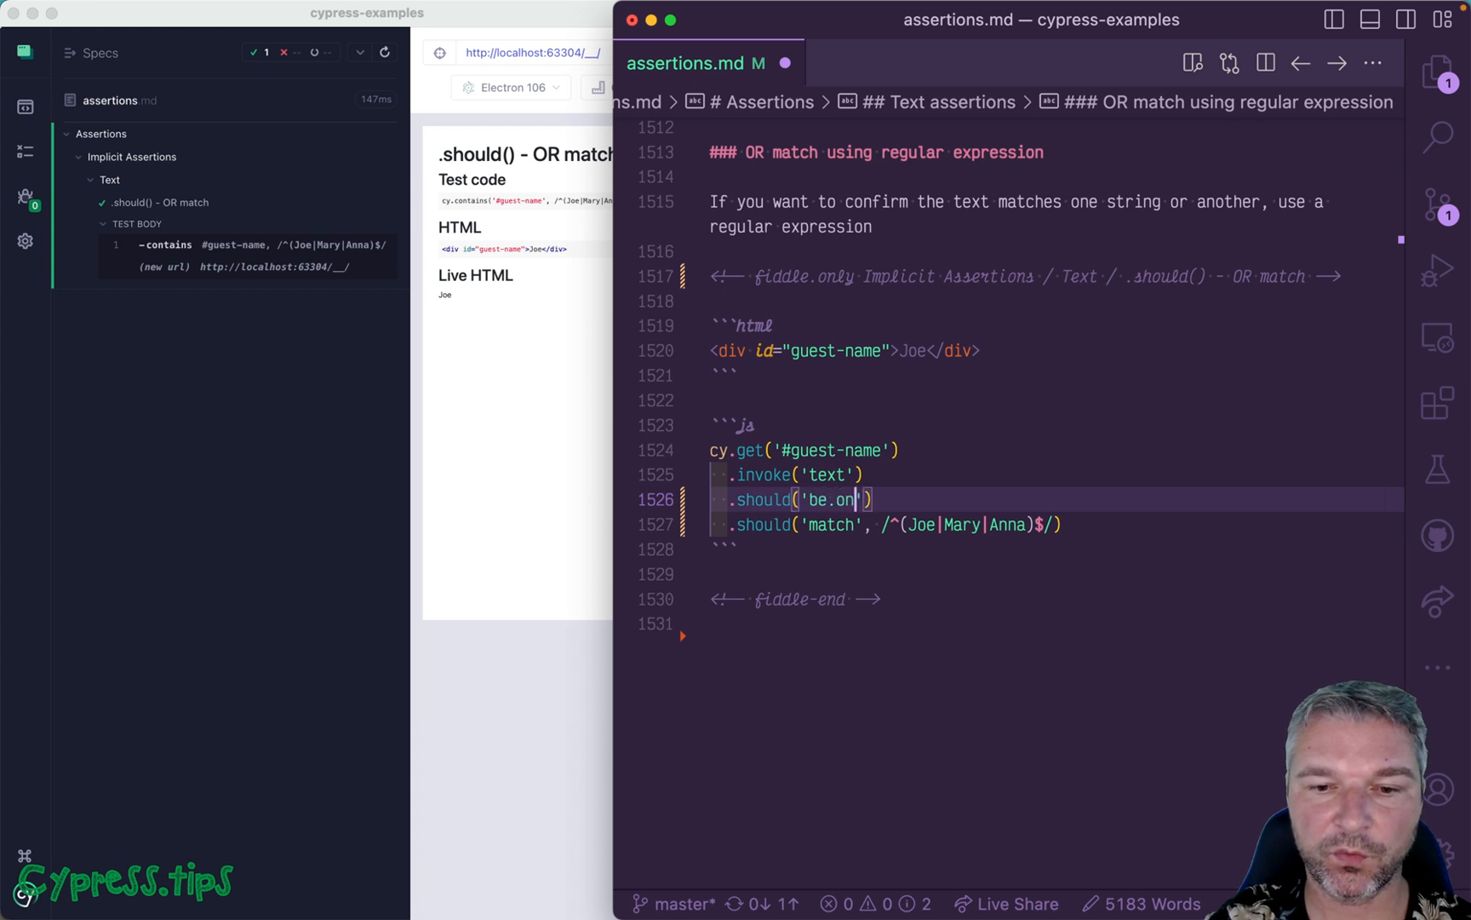
text(eOf', [])
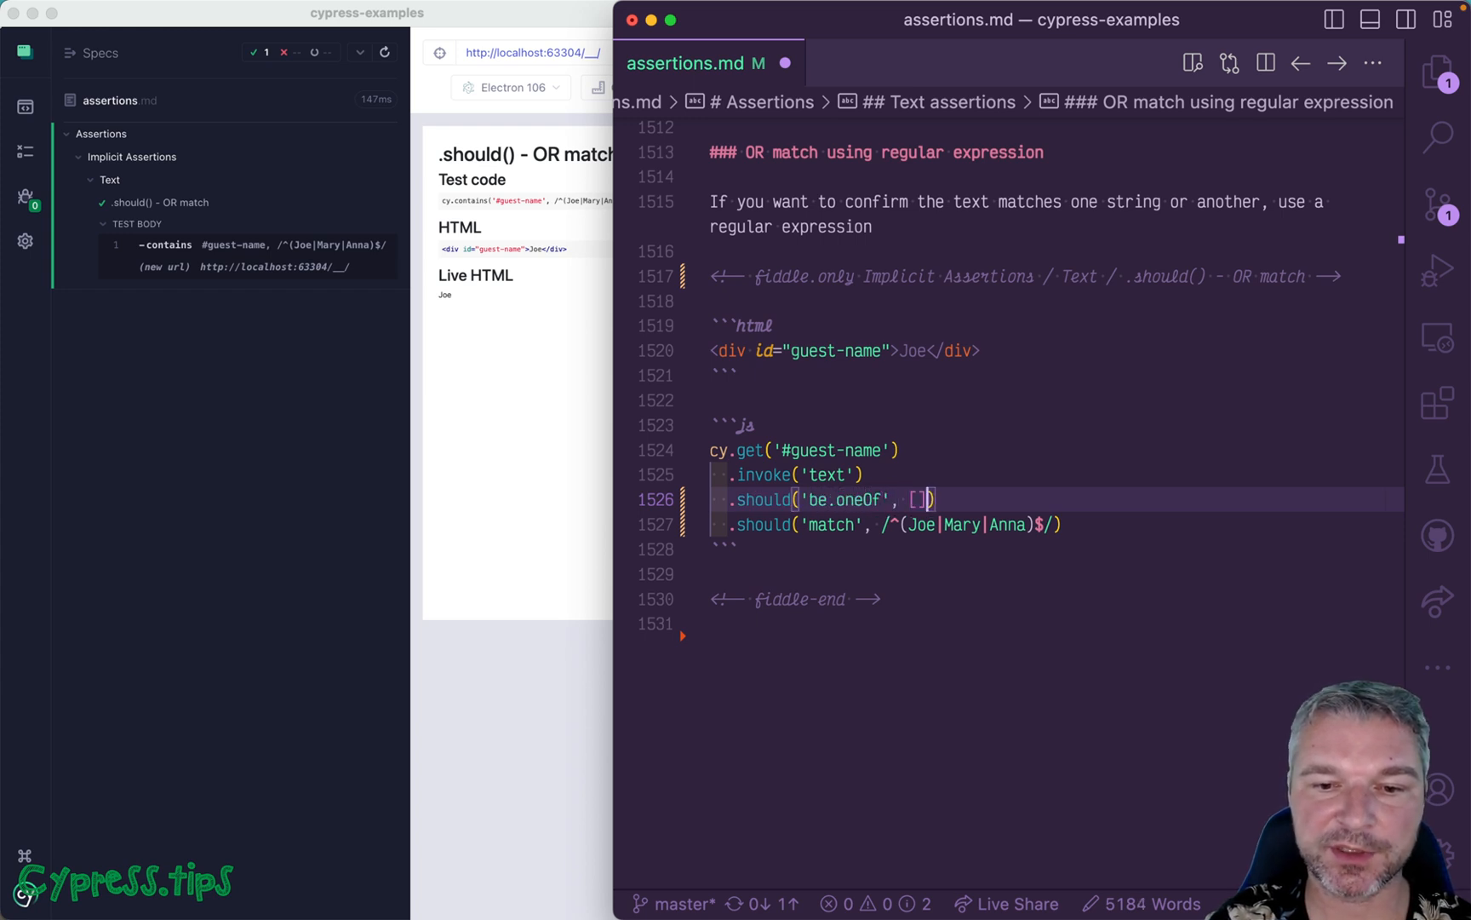
text('J')
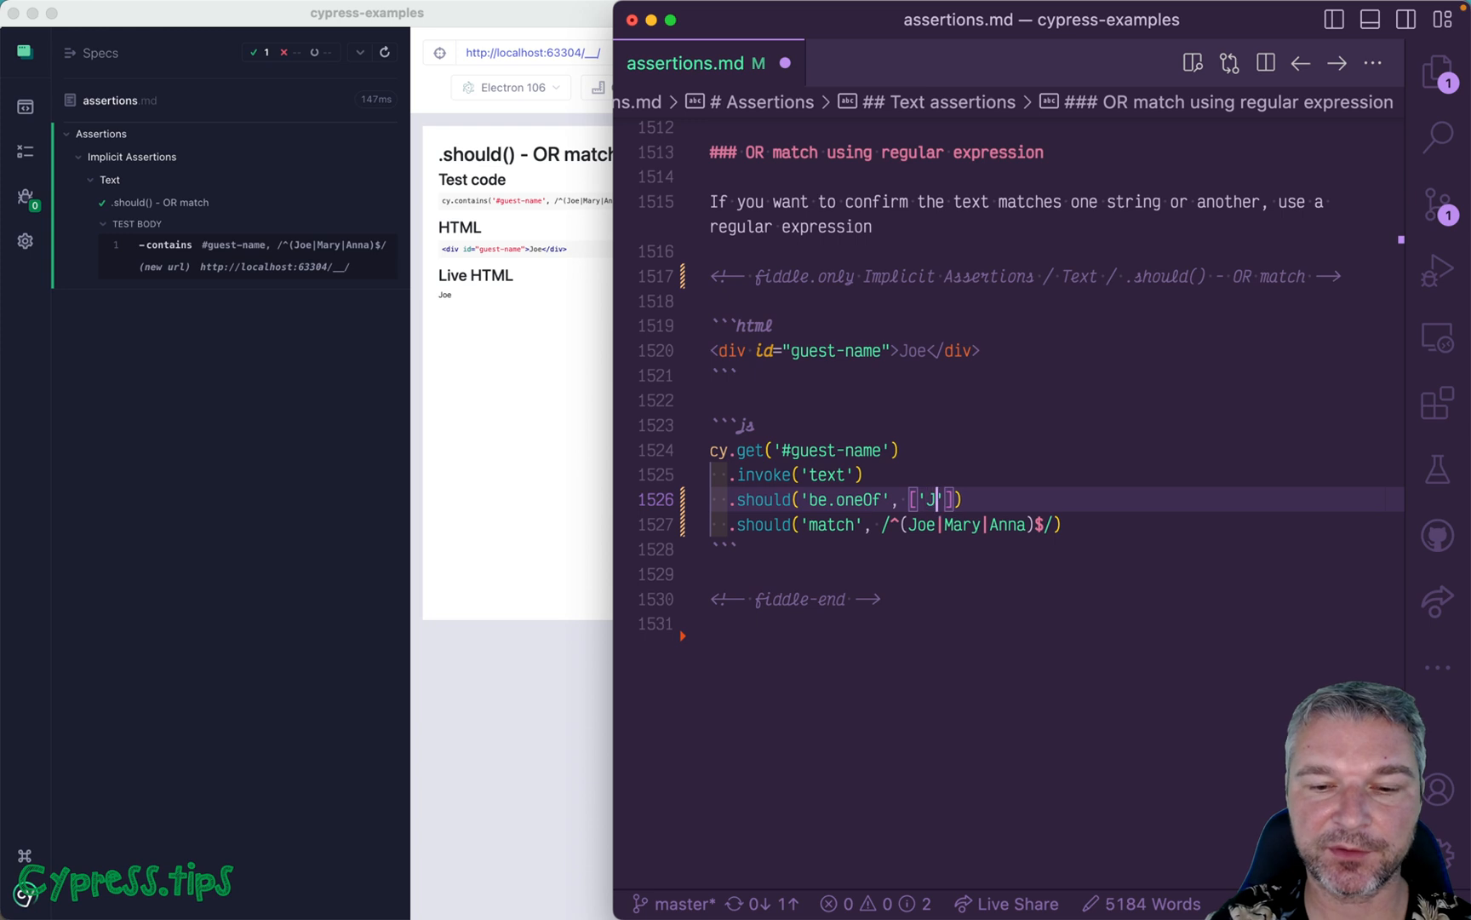
text(oe', ')
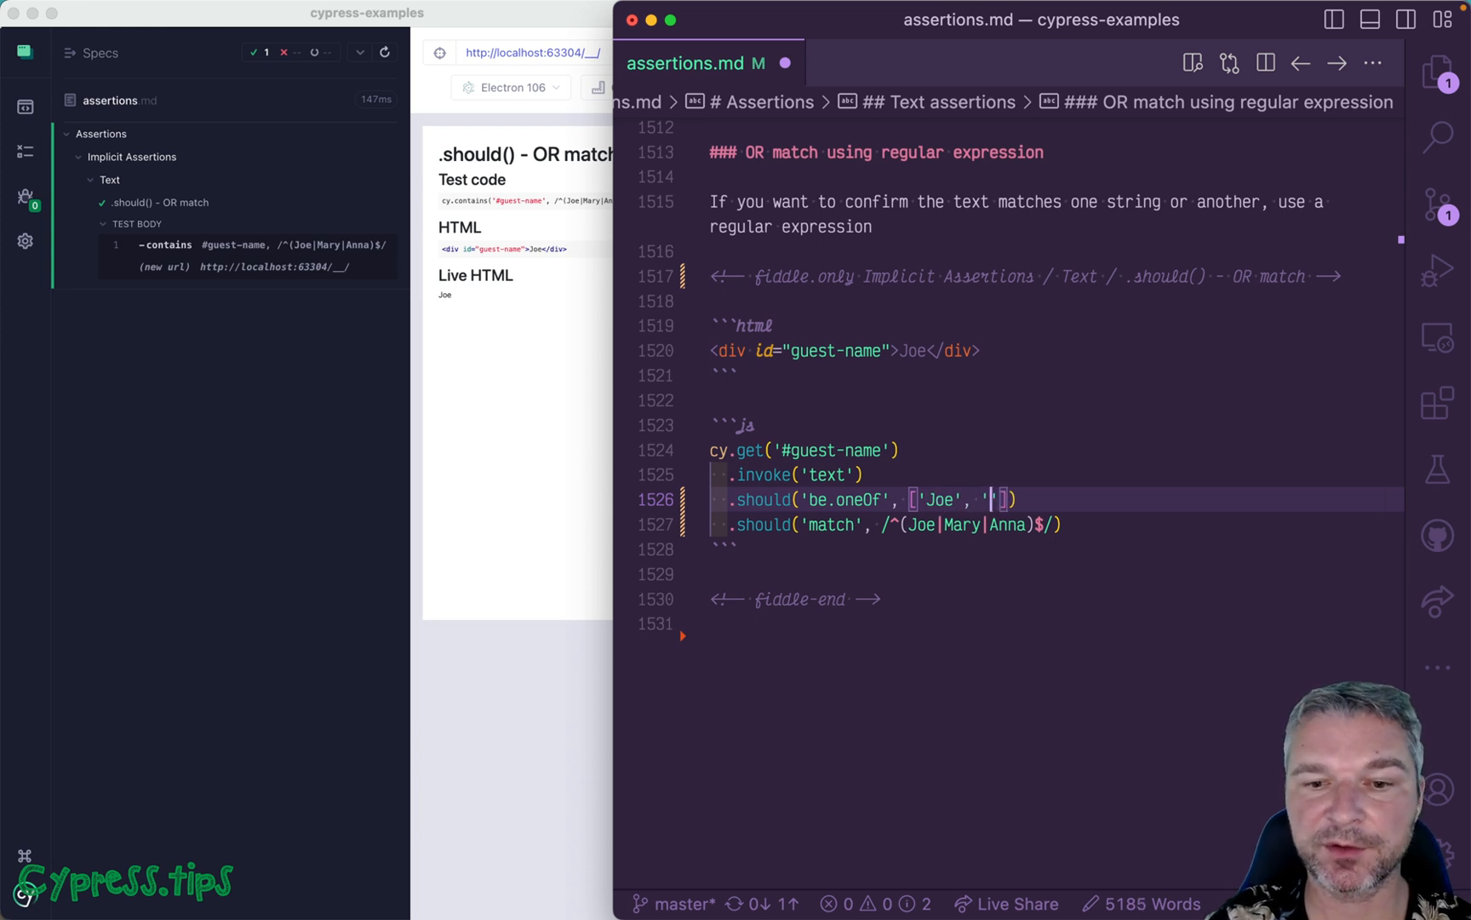